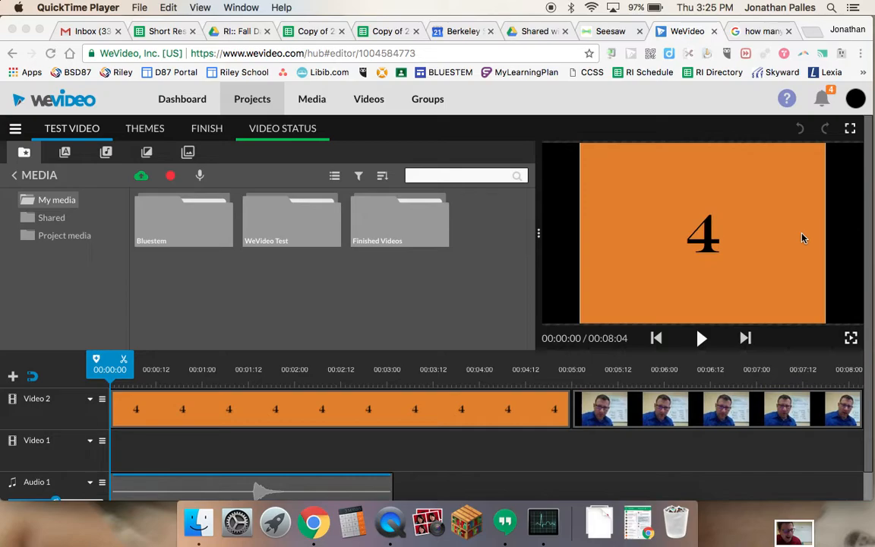
pyautogui.moveTo(446, 427)
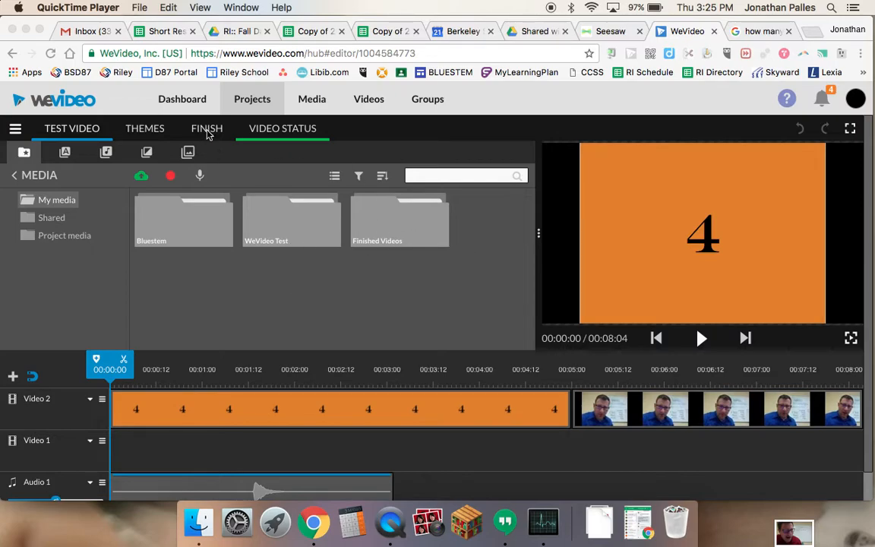
# - Open the Finish page for TEst Video in the WeVideo editor
pyautogui.click(206, 128)
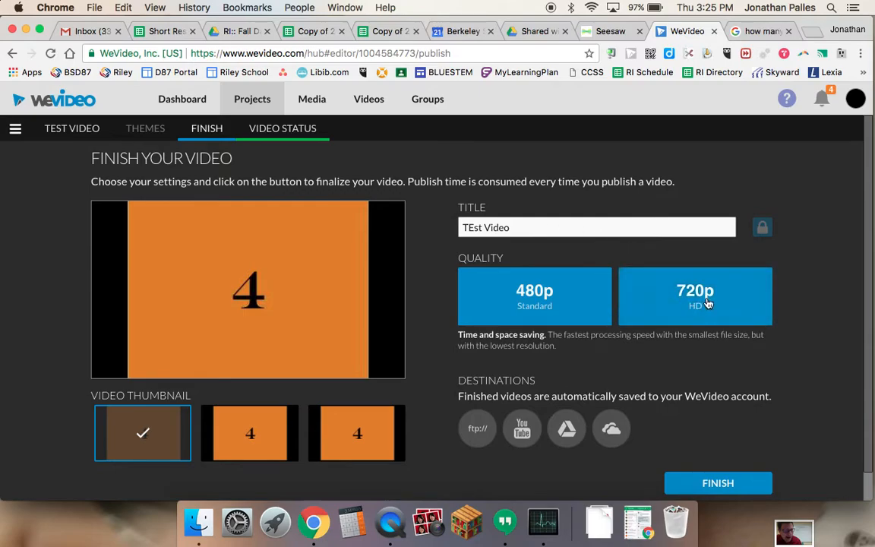
# - Switch the publishing quality from 480p to 720p HD
pyautogui.click(534, 296)
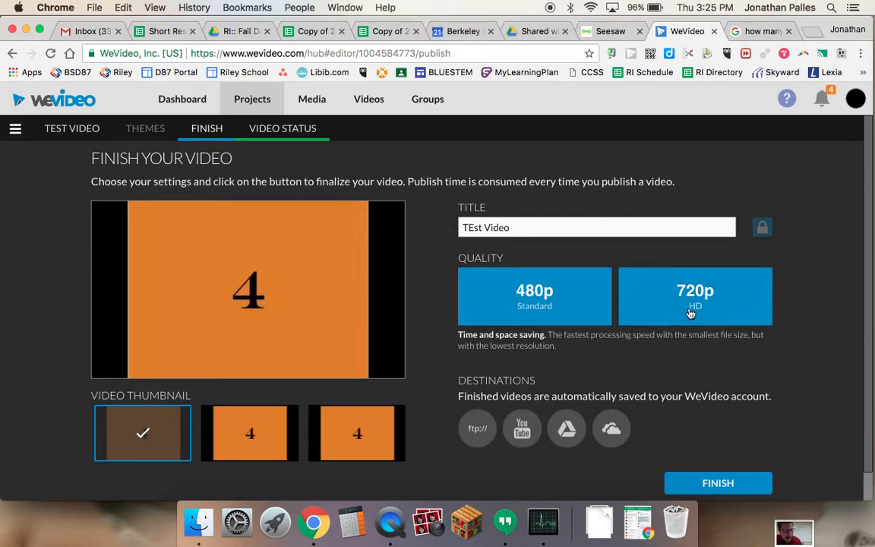
pyautogui.click(695, 296)
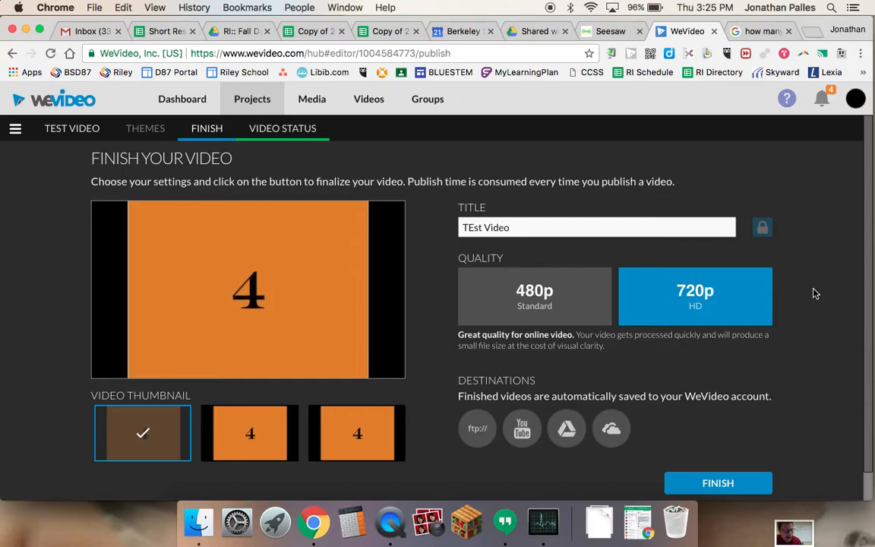
pyautogui.moveTo(767, 385)
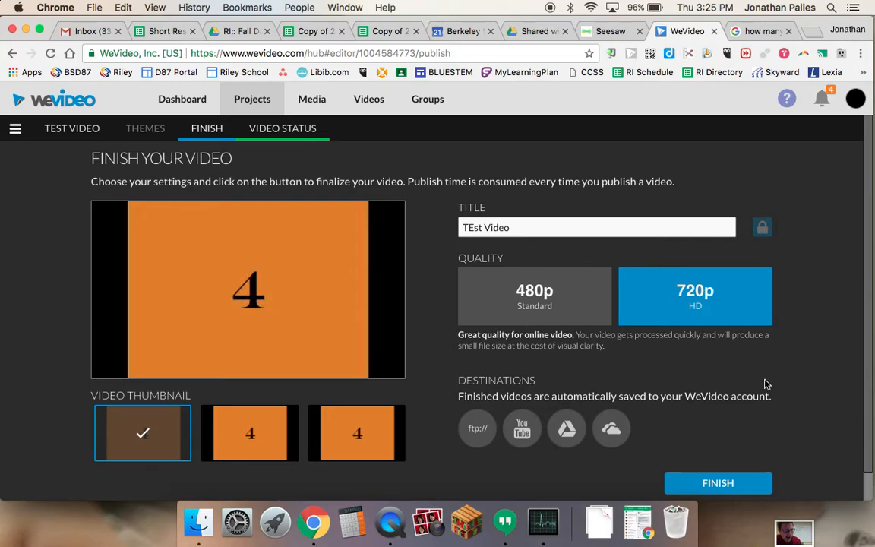
pyautogui.moveTo(454, 408)
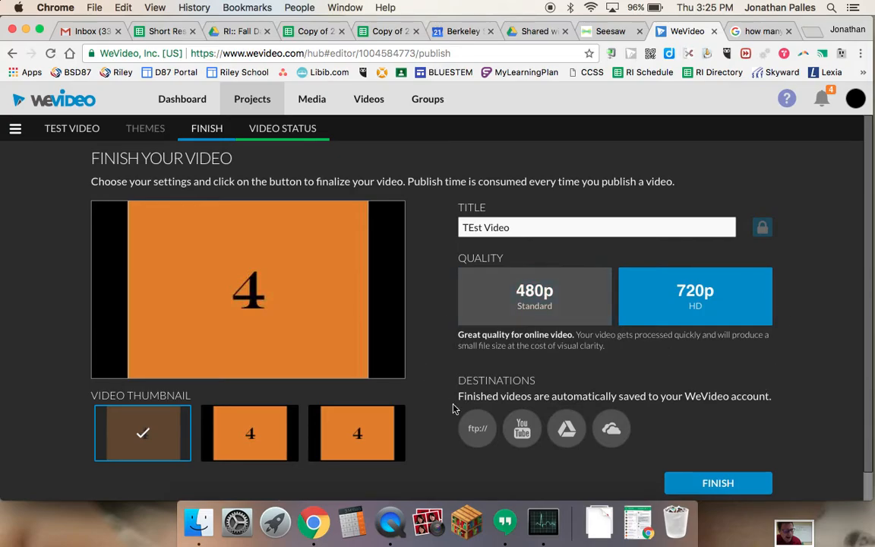
pyautogui.moveTo(566, 428)
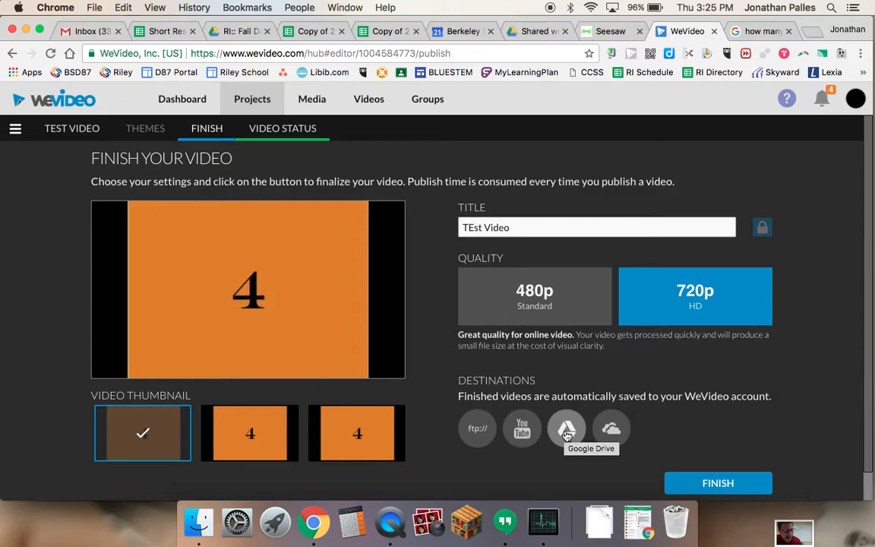
# - Choose Google Drive as the destination and submit TEst Video for publishing
pyautogui.click(566, 428)
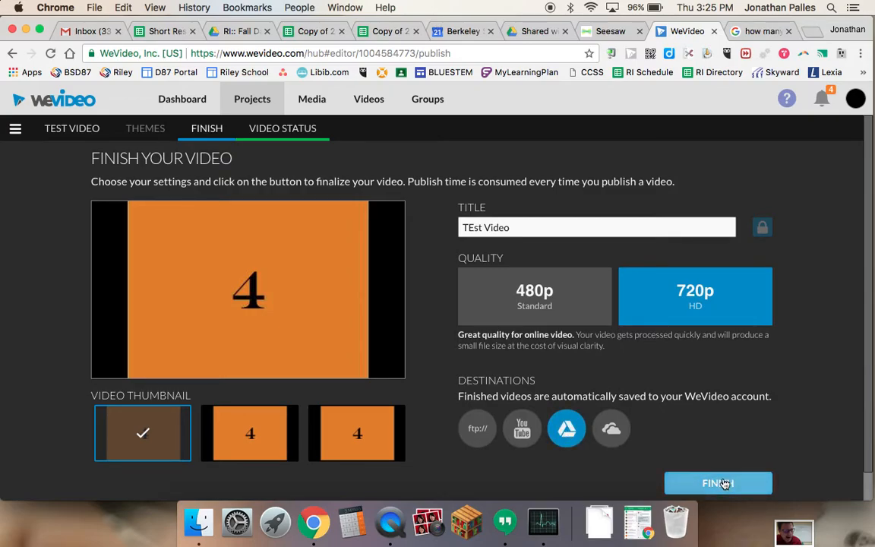
pyautogui.moveTo(600, 282)
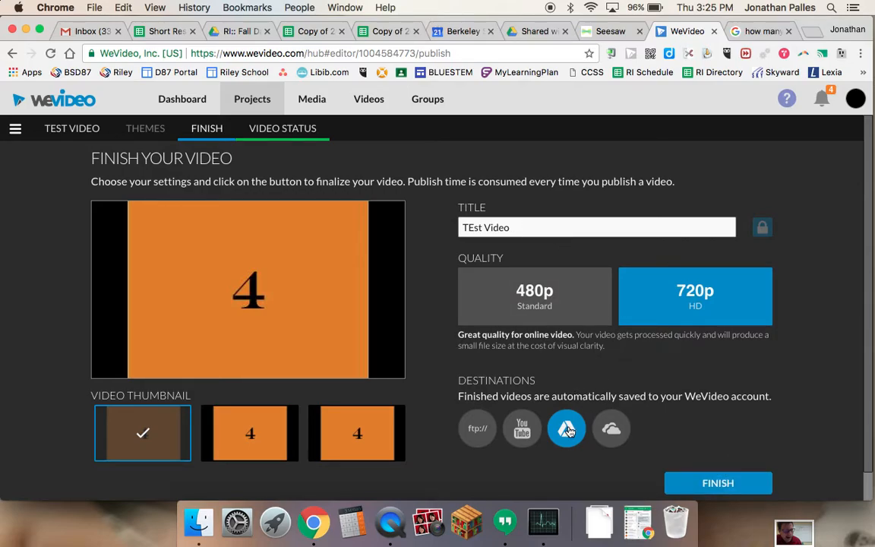
pyautogui.click(718, 483)
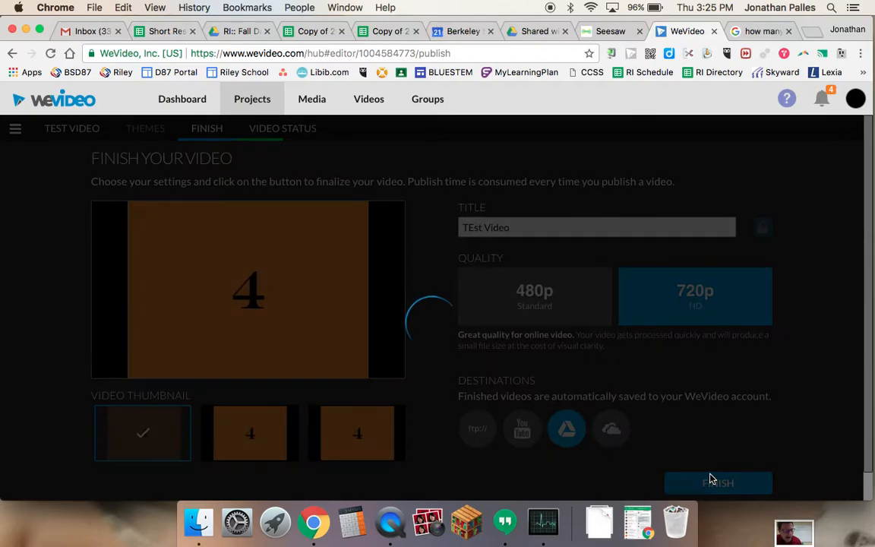
pyautogui.click(718, 483)
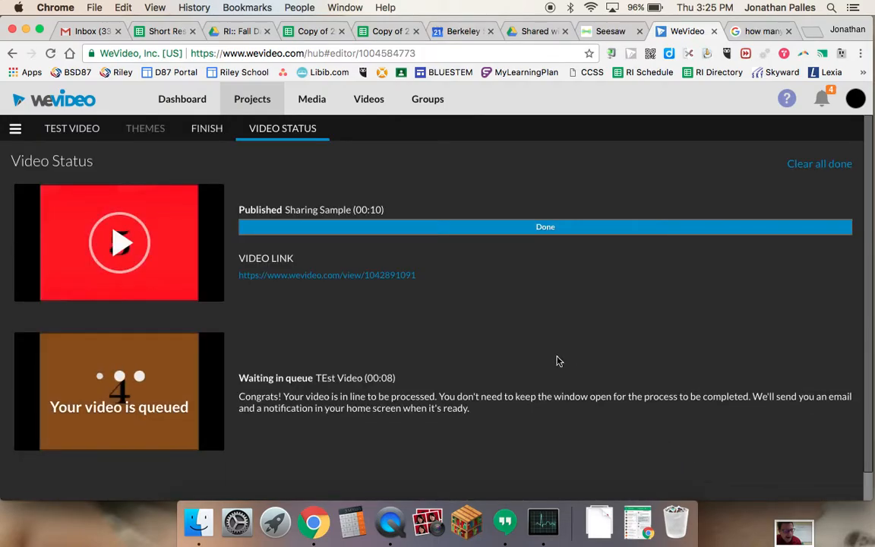
pyautogui.moveTo(602, 318)
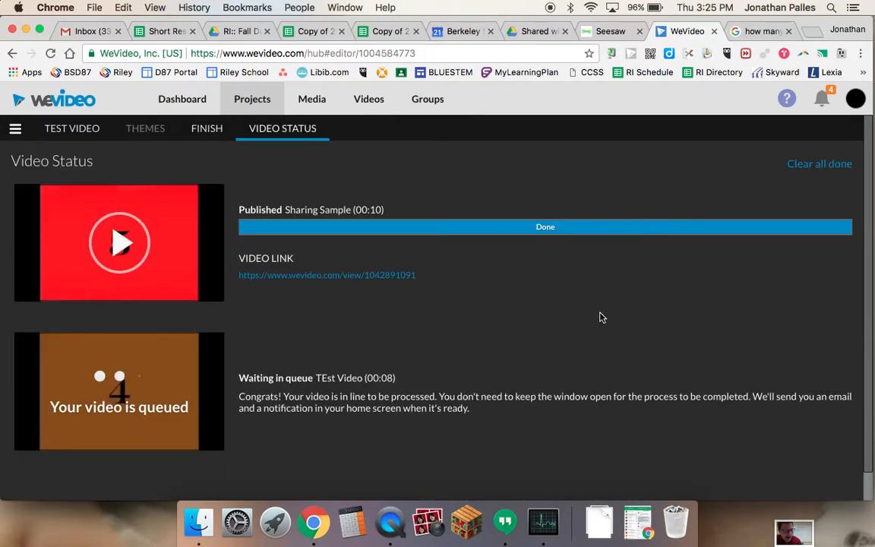
pyautogui.moveTo(525, 85)
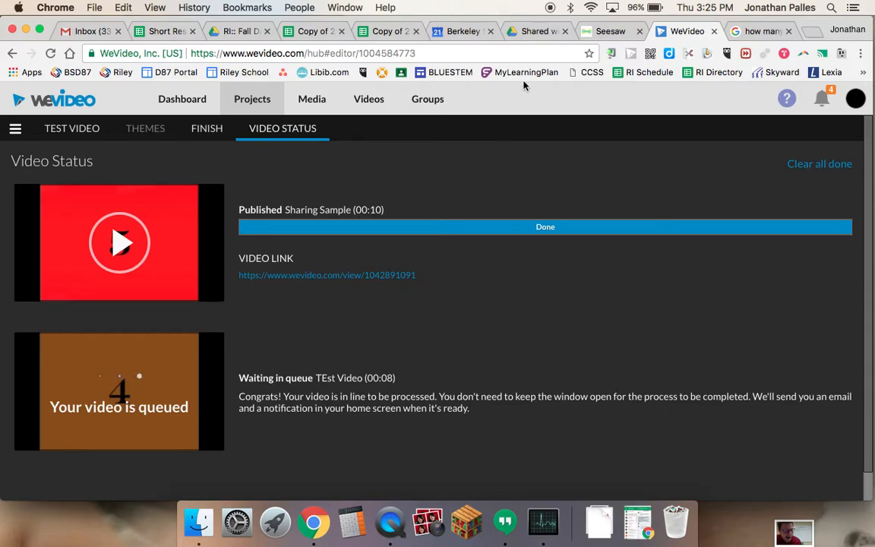
pyautogui.moveTo(538, 31)
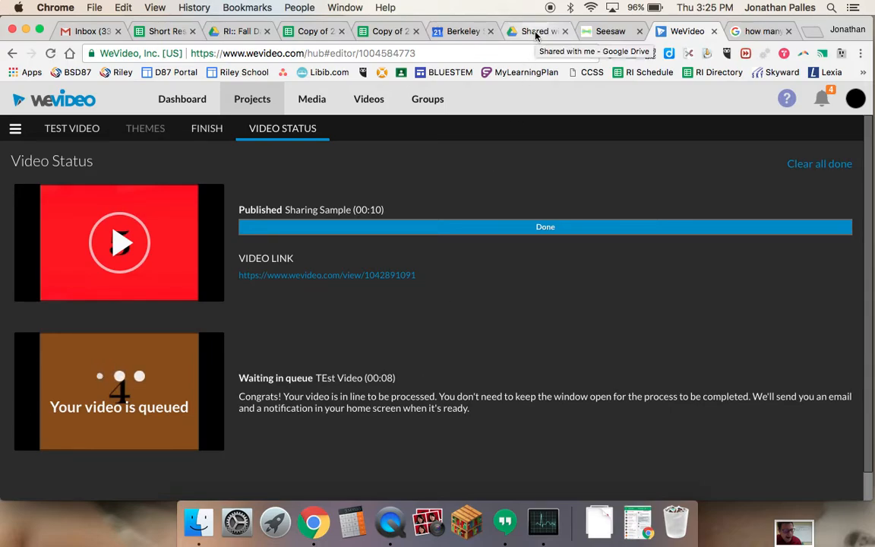
# - Switch to the 'Shared with me - Google Drive' browser tab
pyautogui.click(537, 31)
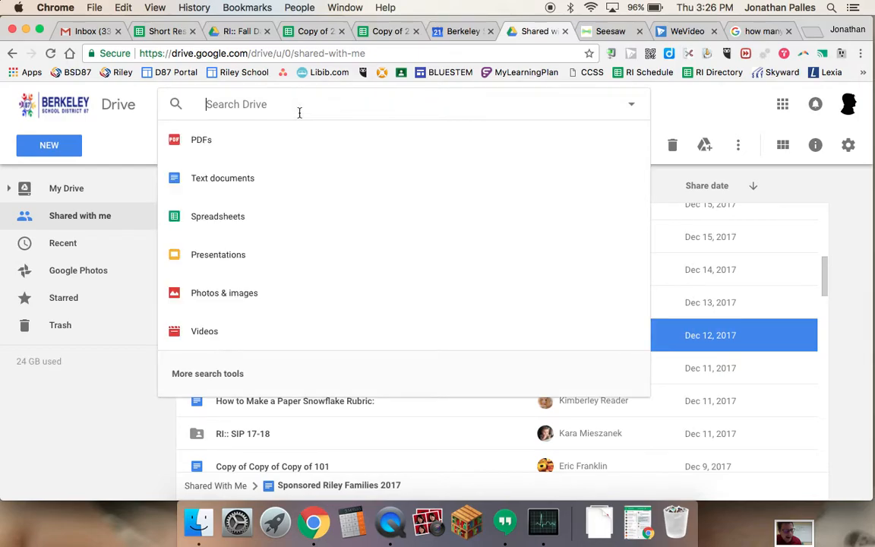
# - Search Drive for 'WE', open the WeVideo folder, and get TEst Video.mp4's shareable link
pyautogui.write('WEVIDEO')
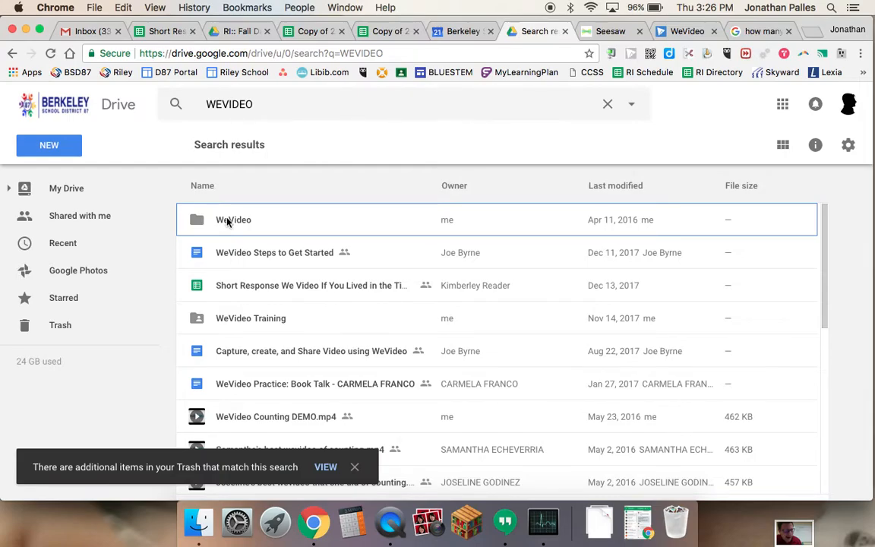
pyautogui.doubleClick(233, 220)
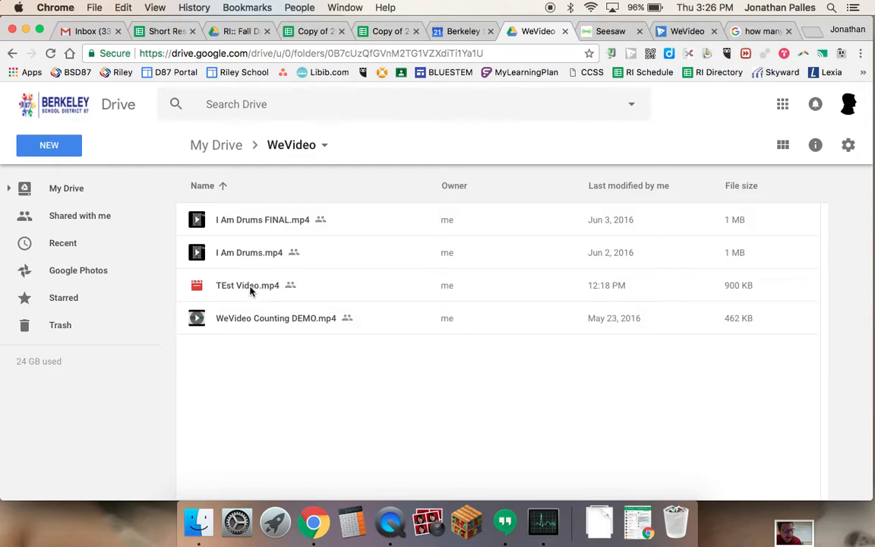
pyautogui.rightClick(248, 285)
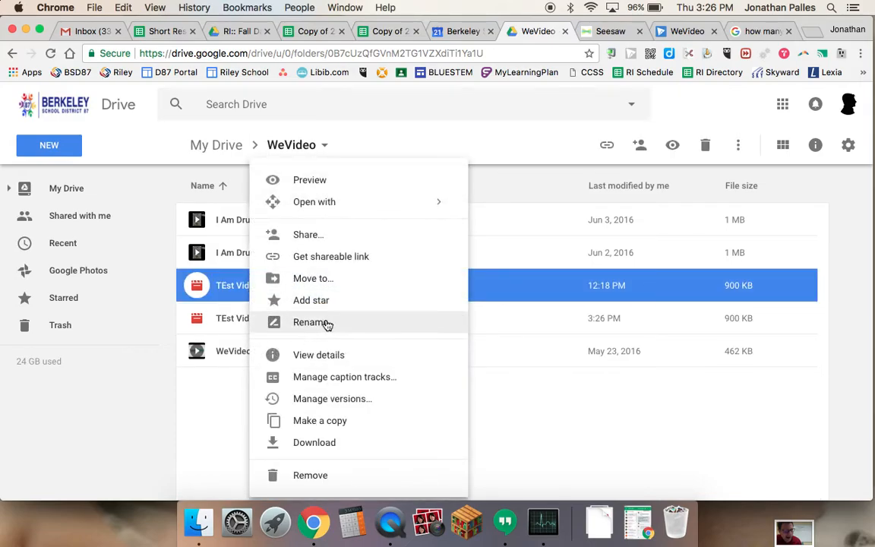
pyautogui.click(309, 234)
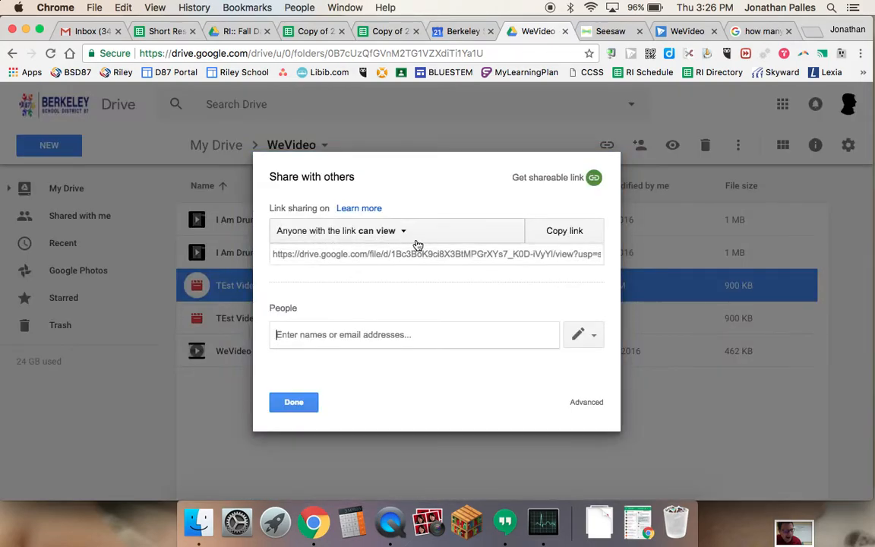
# - Select the view-only link for TEst Video.mp4 and close the share dialog
pyautogui.click(404, 231)
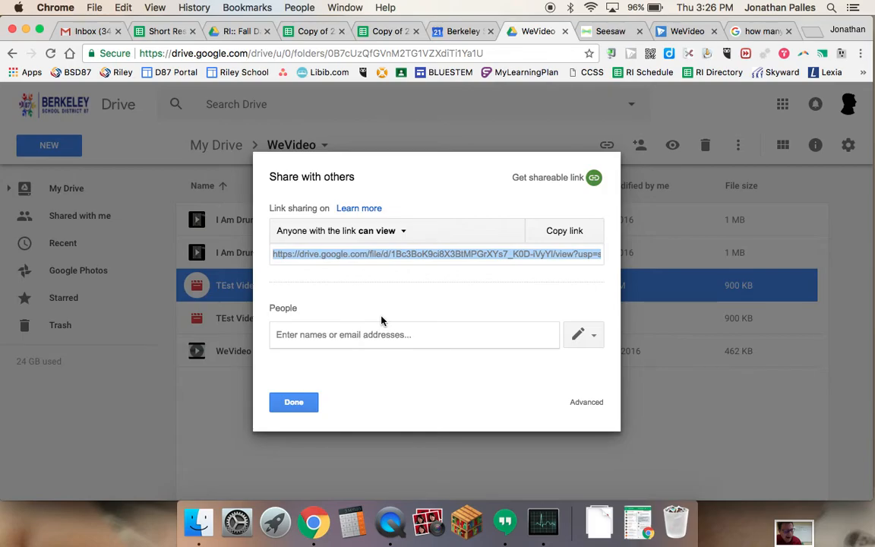
pyautogui.click(293, 402)
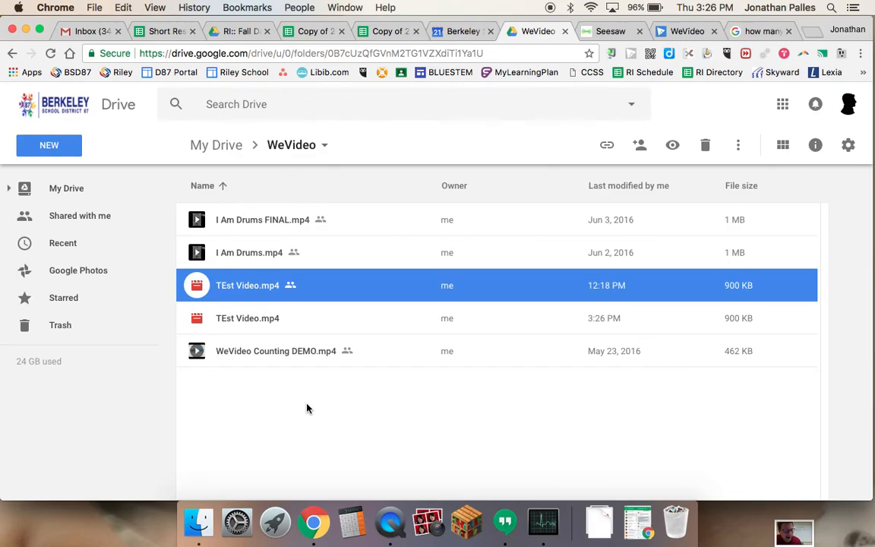
pyautogui.moveTo(408, 220)
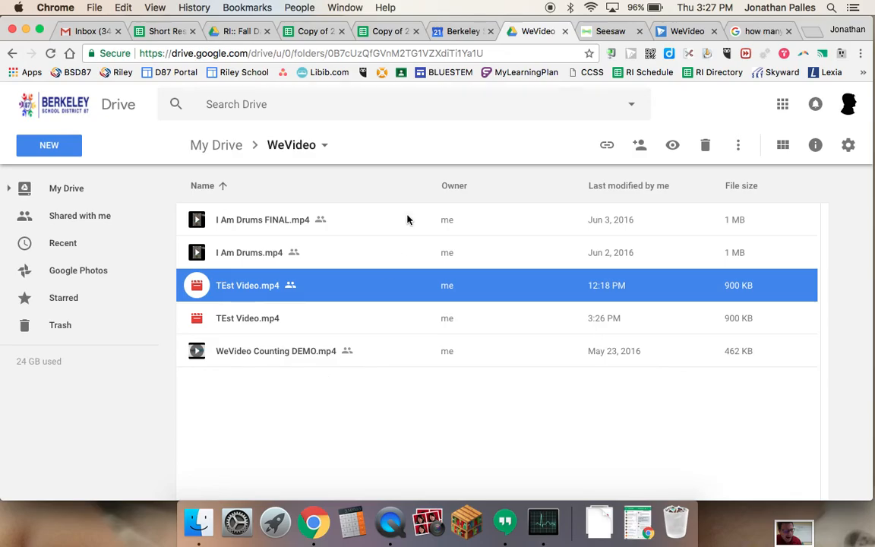